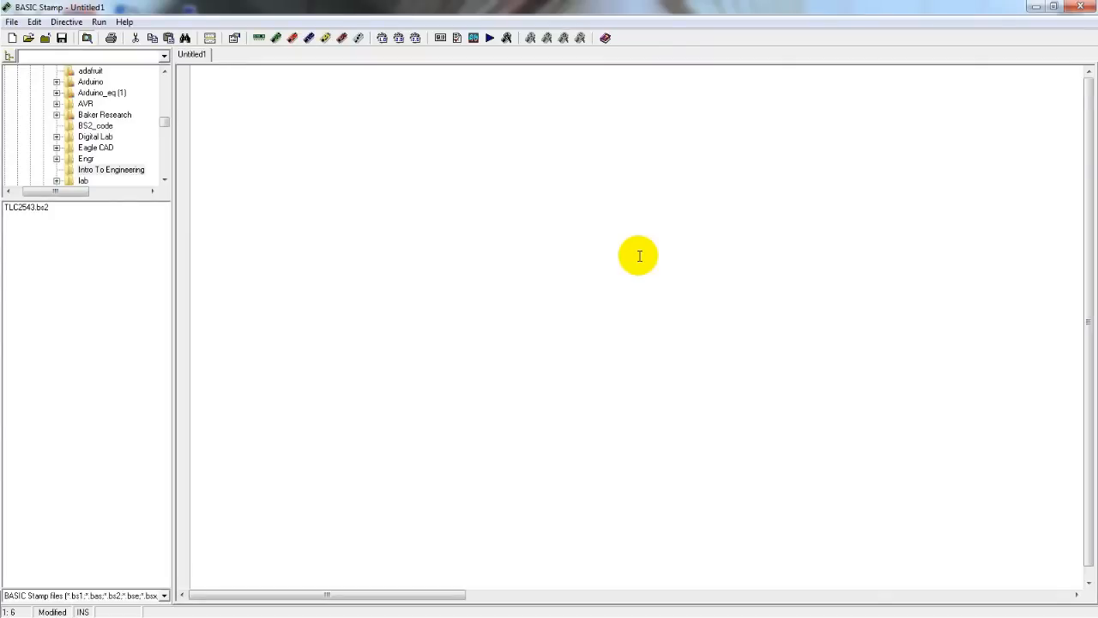
Run Identify to detect the connected BASIC Stamp 2 board on COM23.
left_click(219, 70)
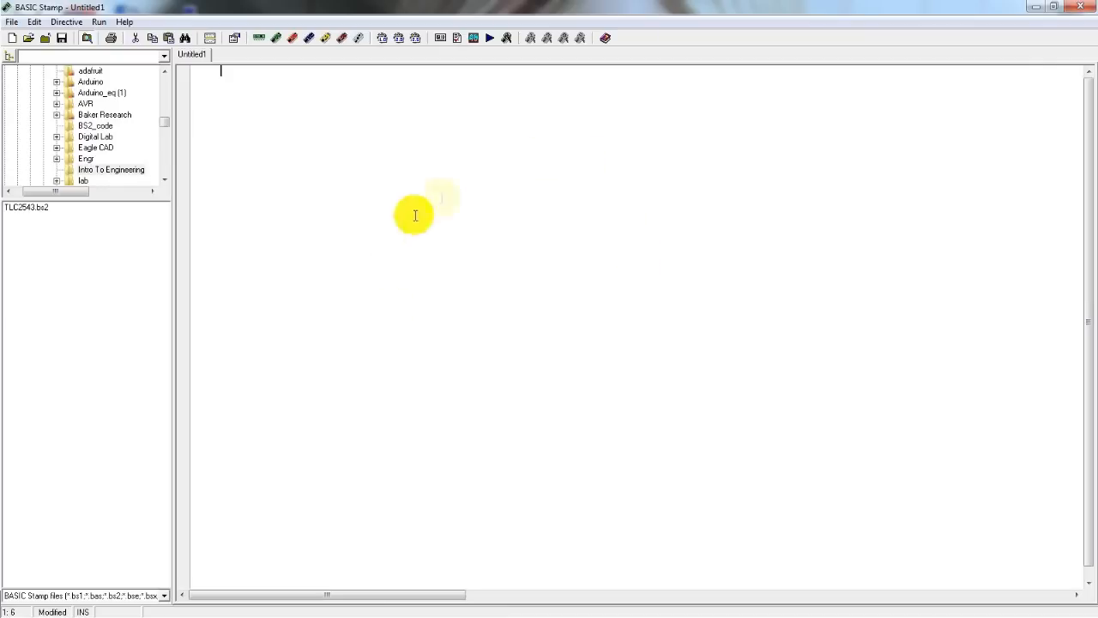
mouse_move(635, 252)
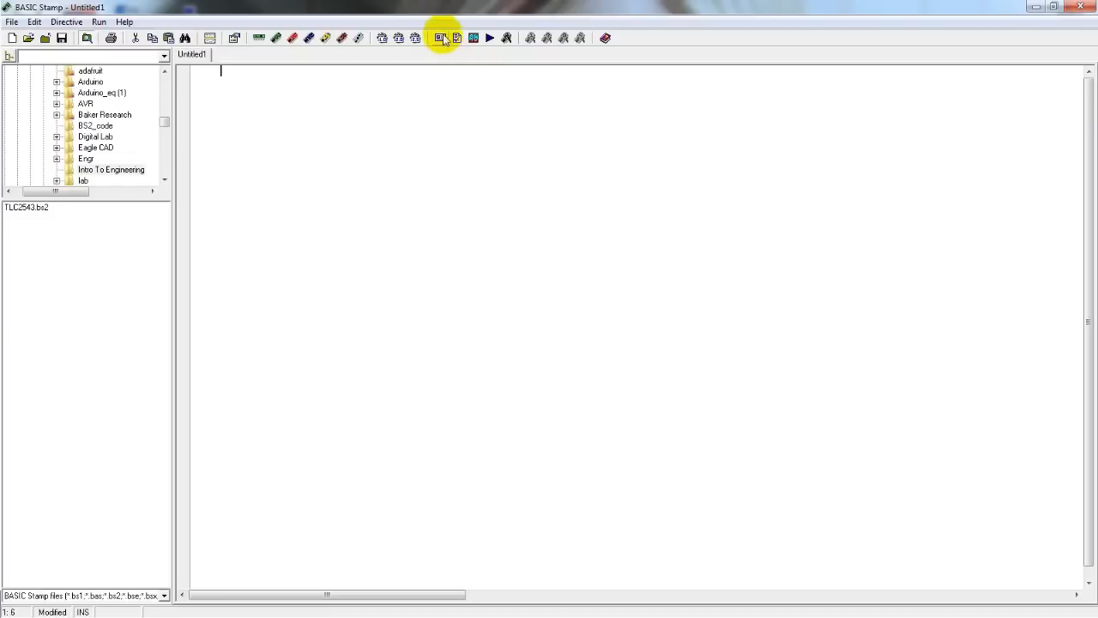
mouse_move(440, 38)
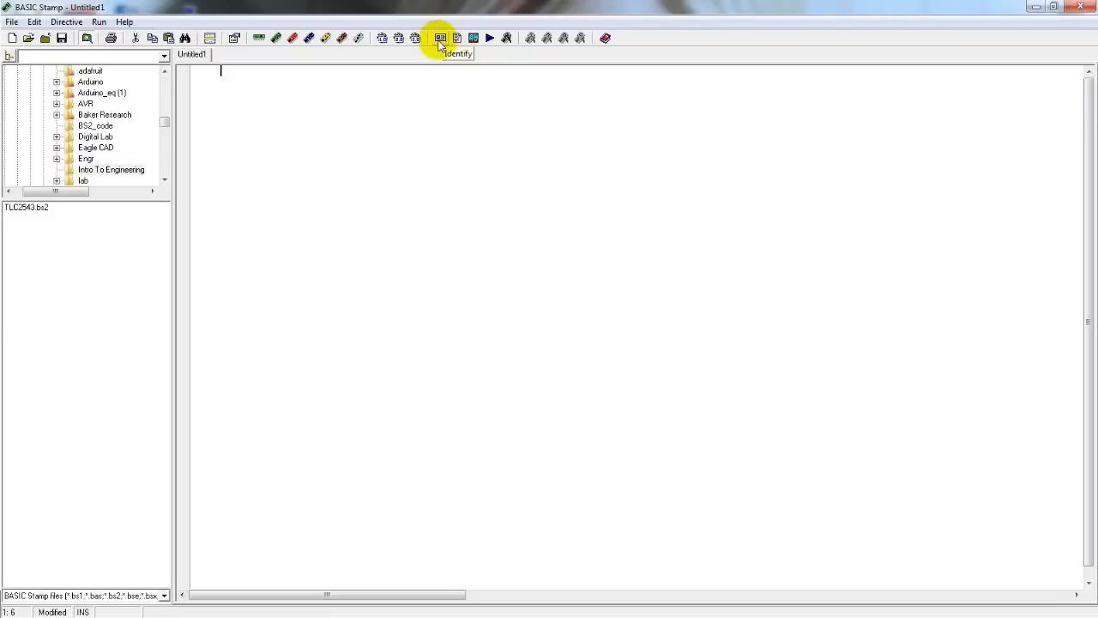
left_click(439, 38)
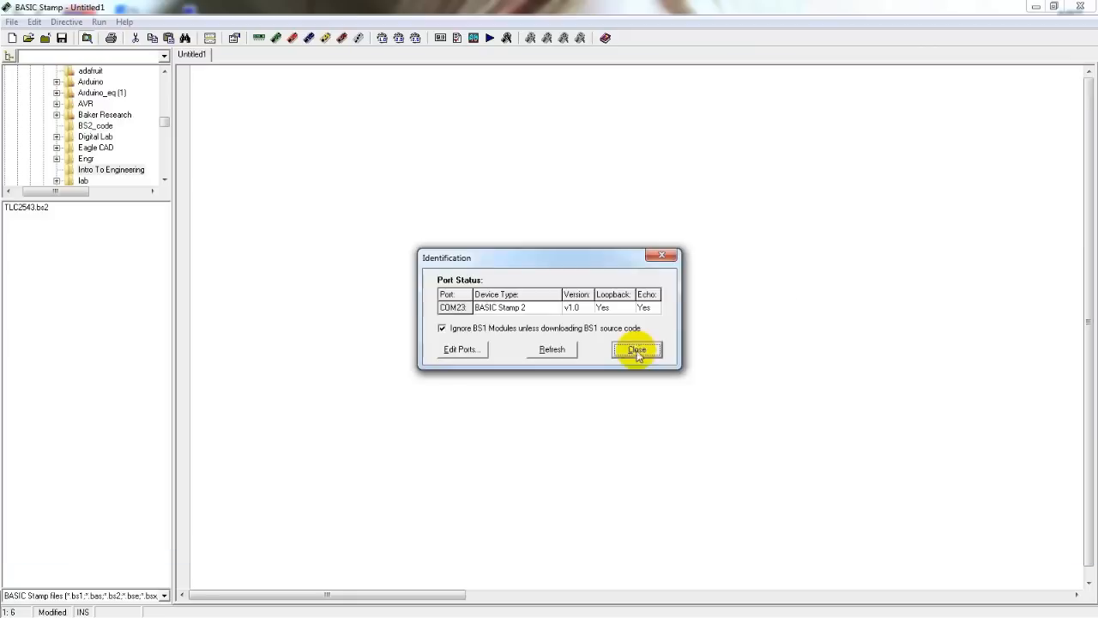
Dismiss the identification results and return to the empty untitled program.
left_click(635, 350)
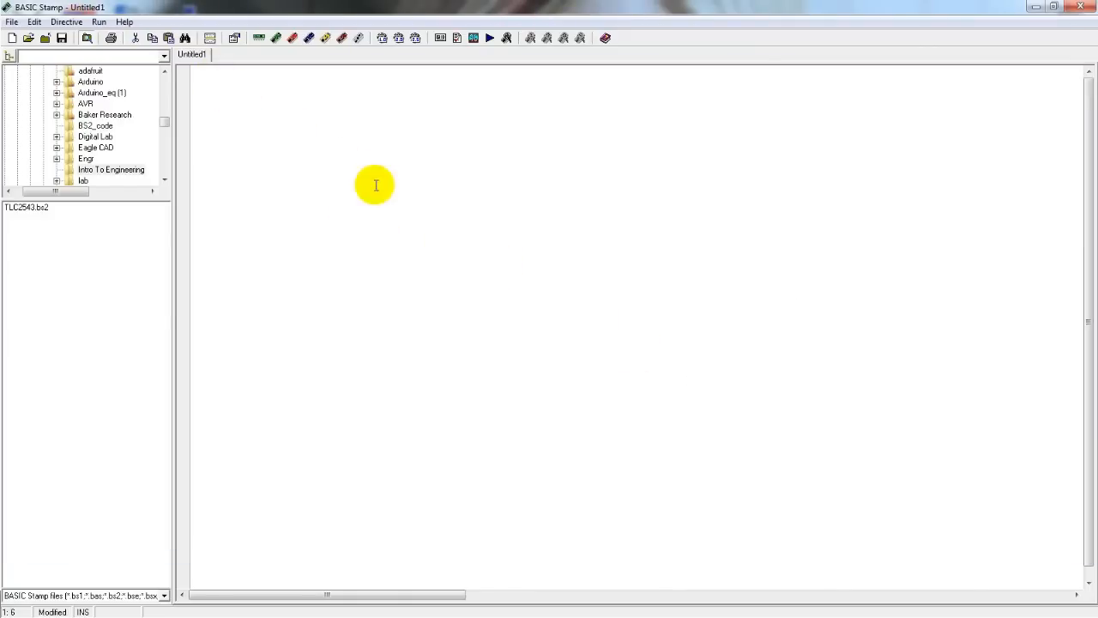
mouse_move(370, 182)
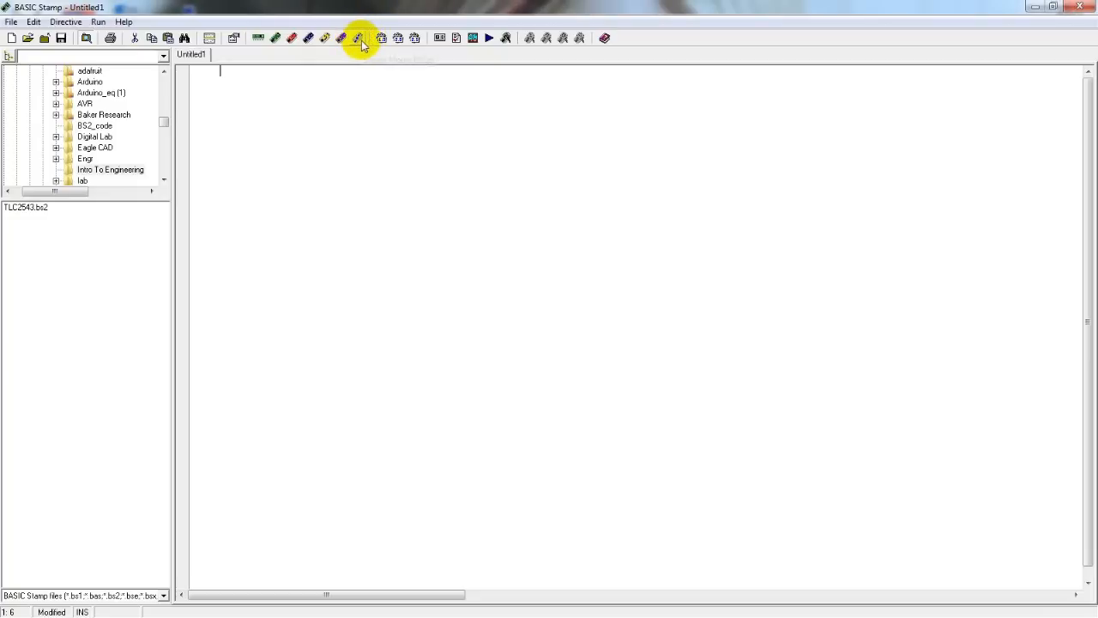
mouse_move(359, 38)
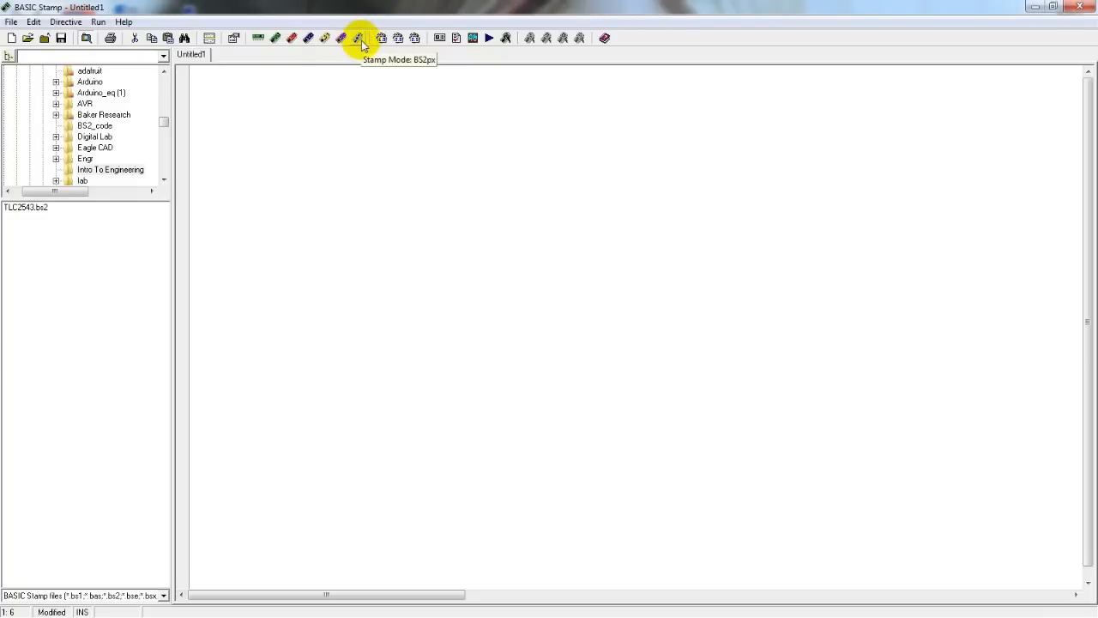
mouse_move(339, 38)
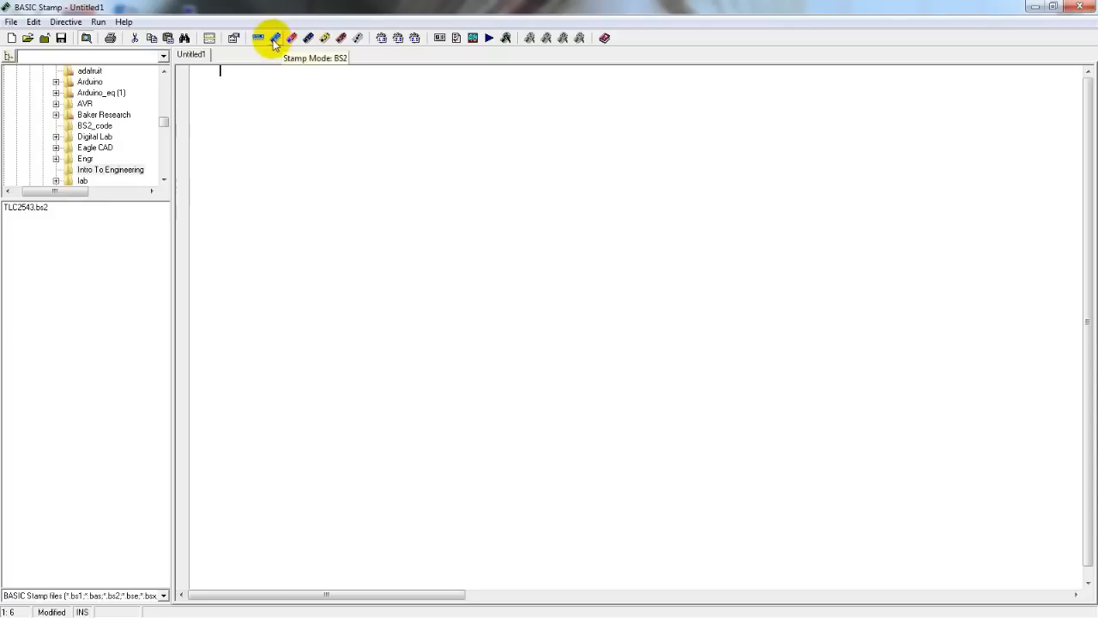
Target the BASIC Stamp 2 so a '{$STAMP BS2} directive appears on line 1, confirming the notice.
left_click(274, 38)
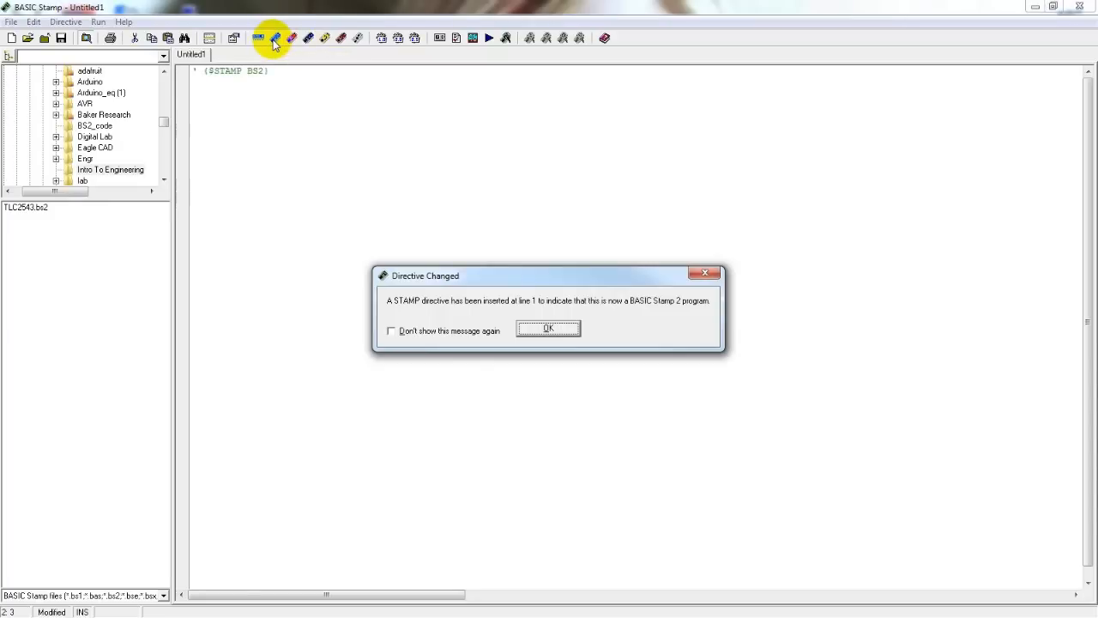
mouse_move(300, 355)
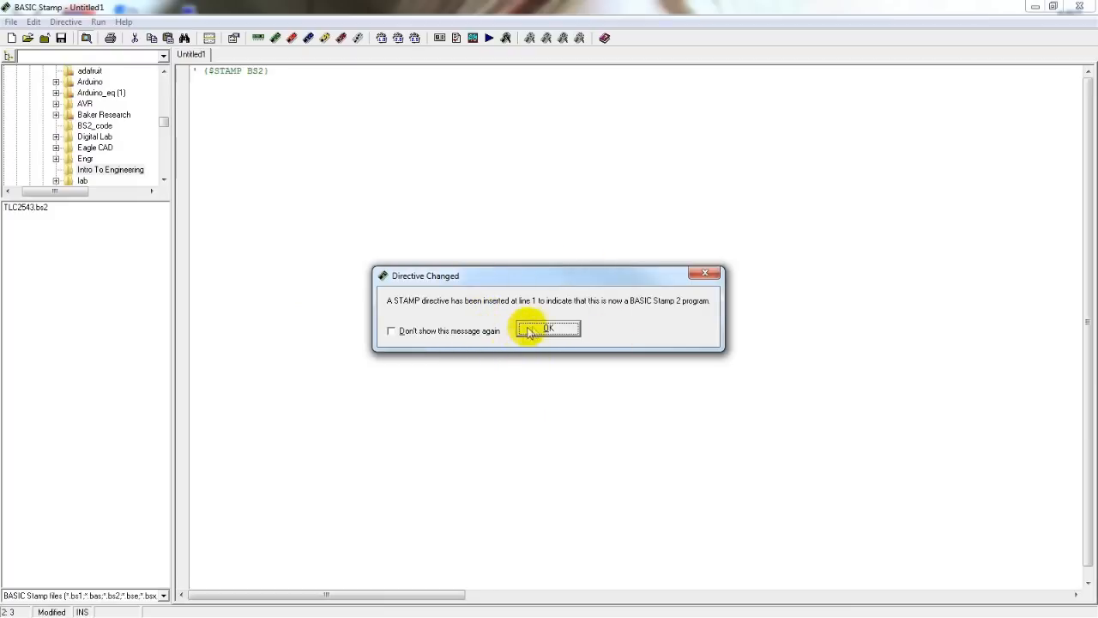
left_click(545, 330)
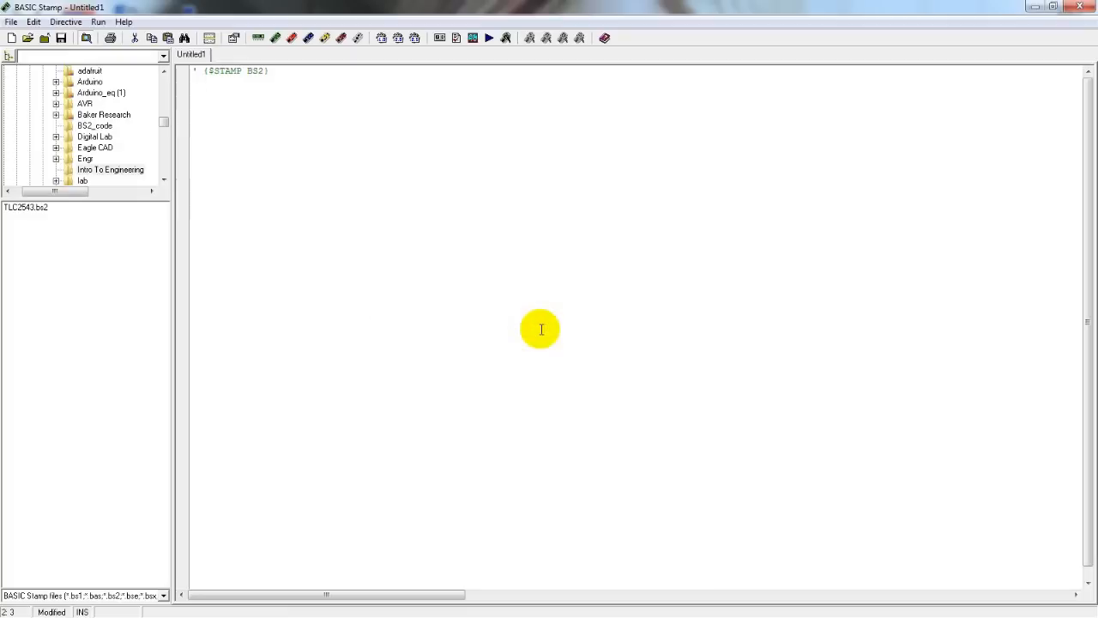